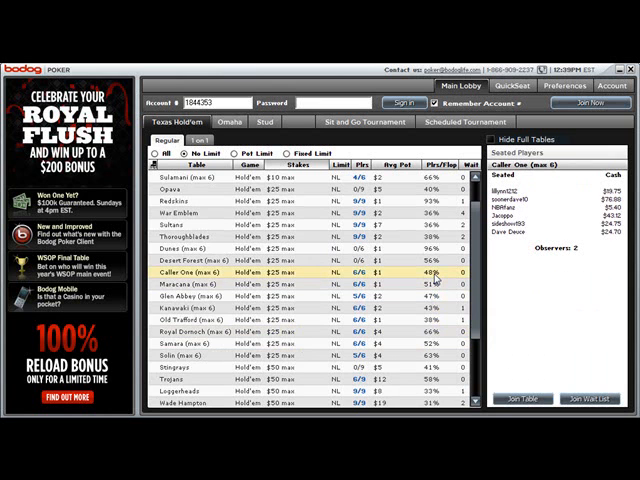
Scroll down the Texas Hold'em cash table list to reach another table's seated players
scroll("down", 3)
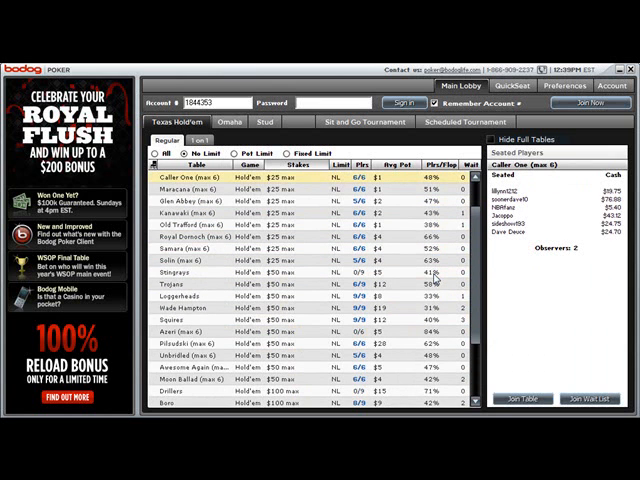
scroll("down", 3)
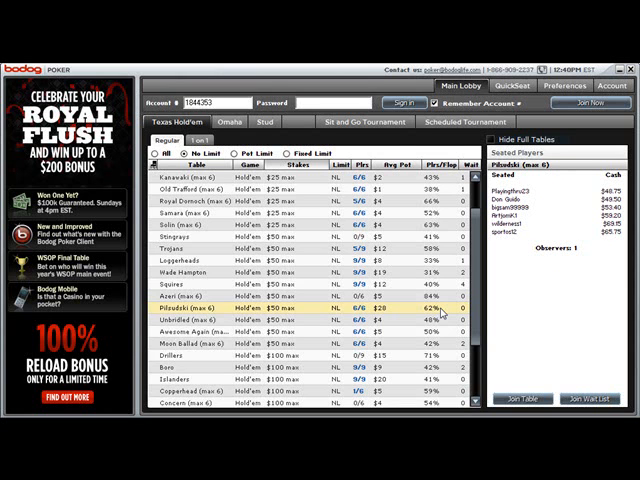
mouse_move(442, 312)
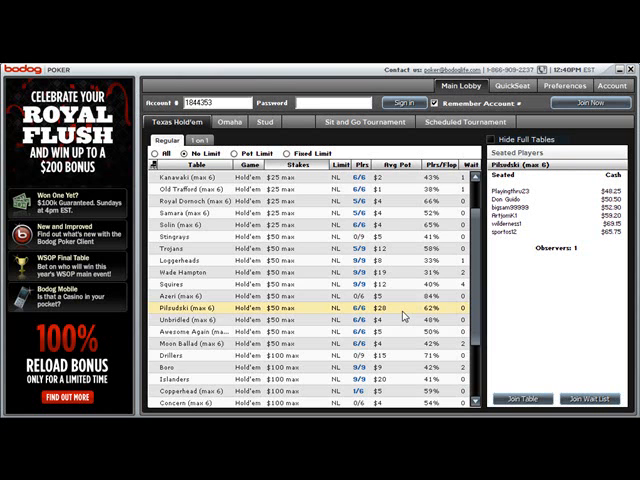
mouse_move(404, 316)
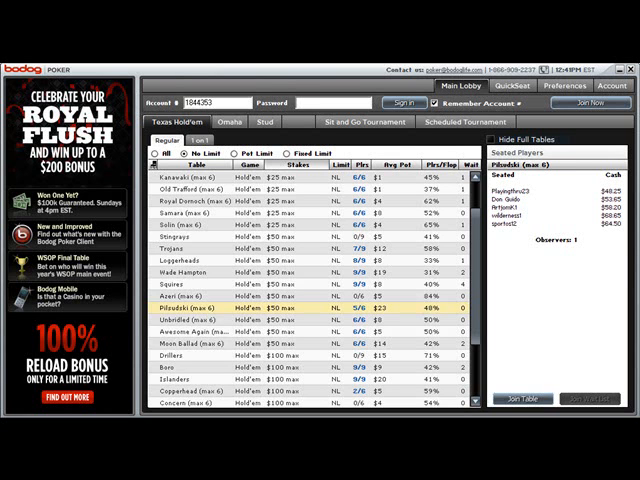
mouse_move(404, 288)
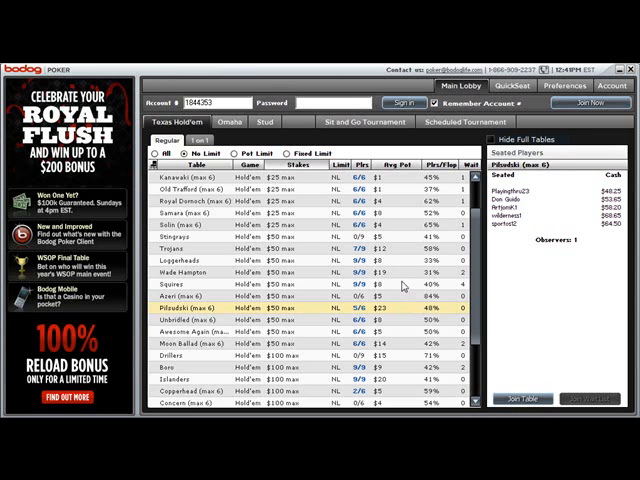
left_click(464, 120)
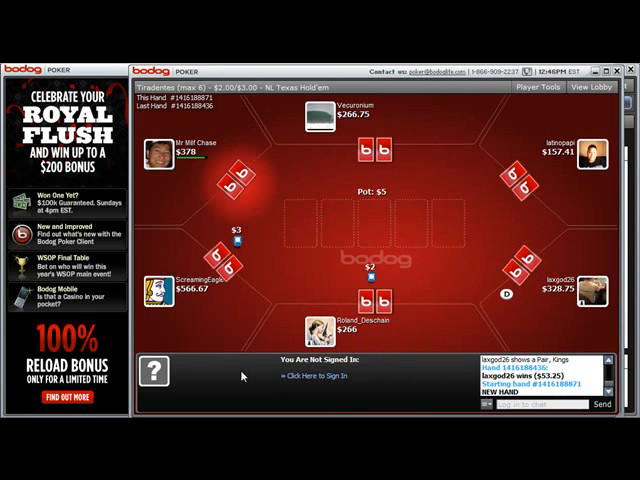
mouse_move(192, 190)
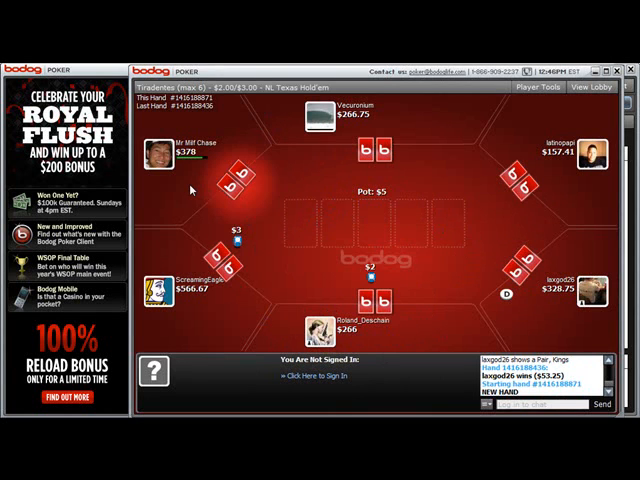
mouse_move(200, 156)
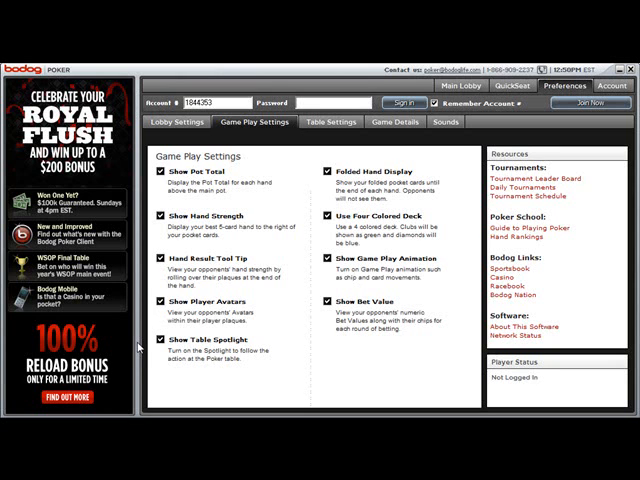
mouse_move(136, 352)
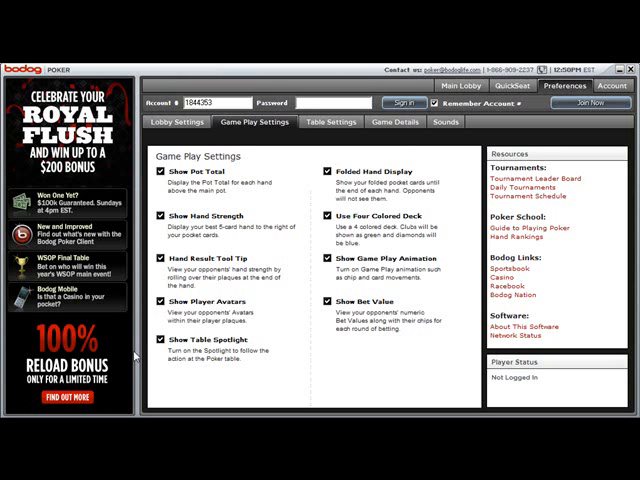